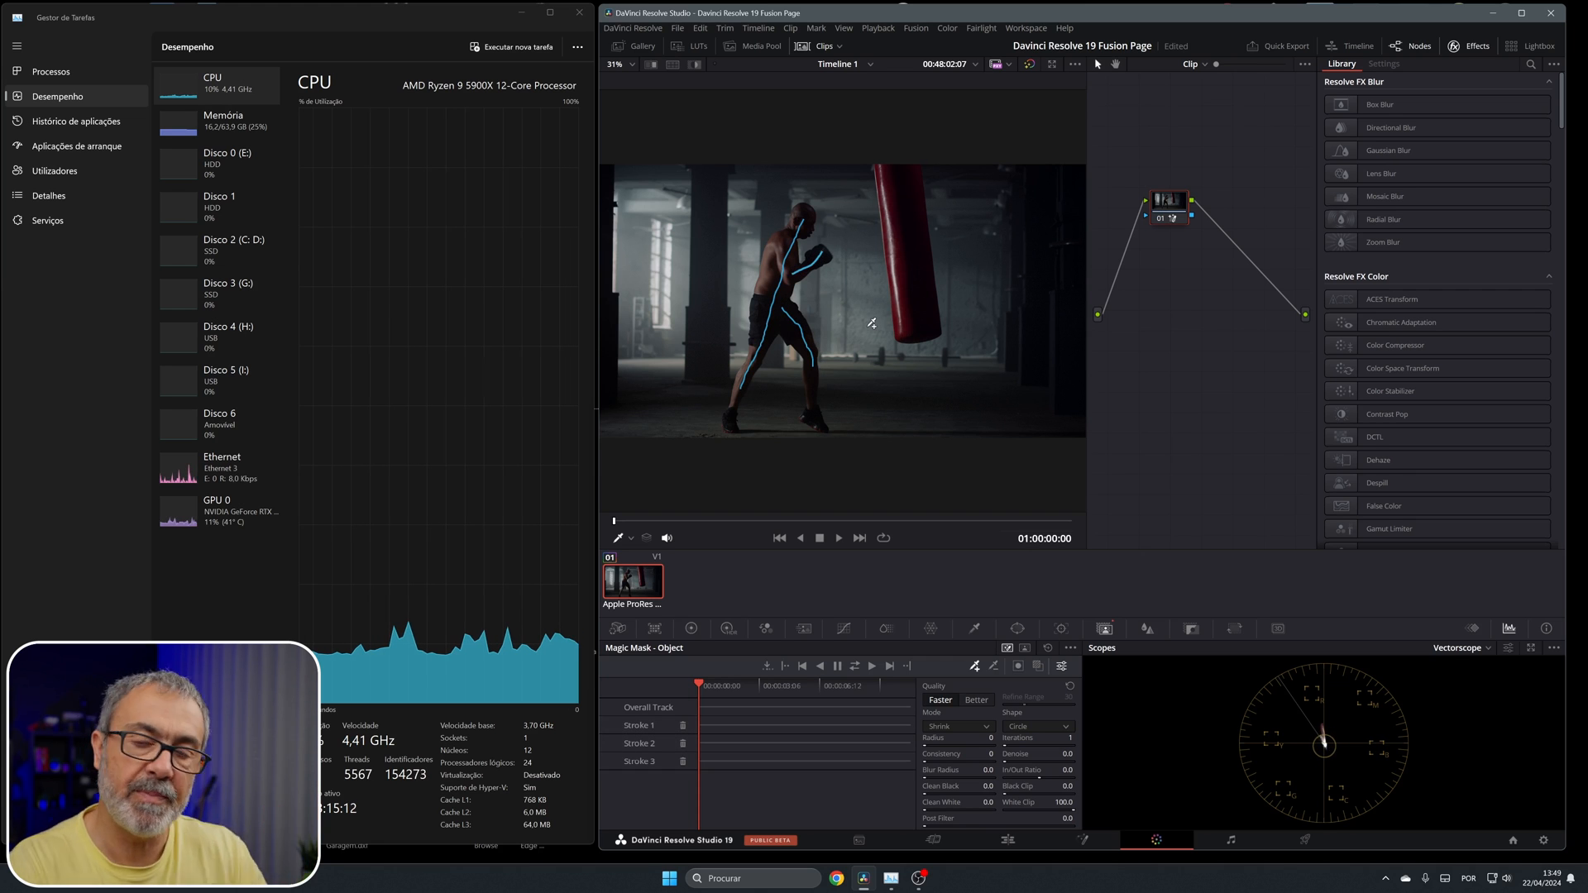
mouse_move(736, 377)
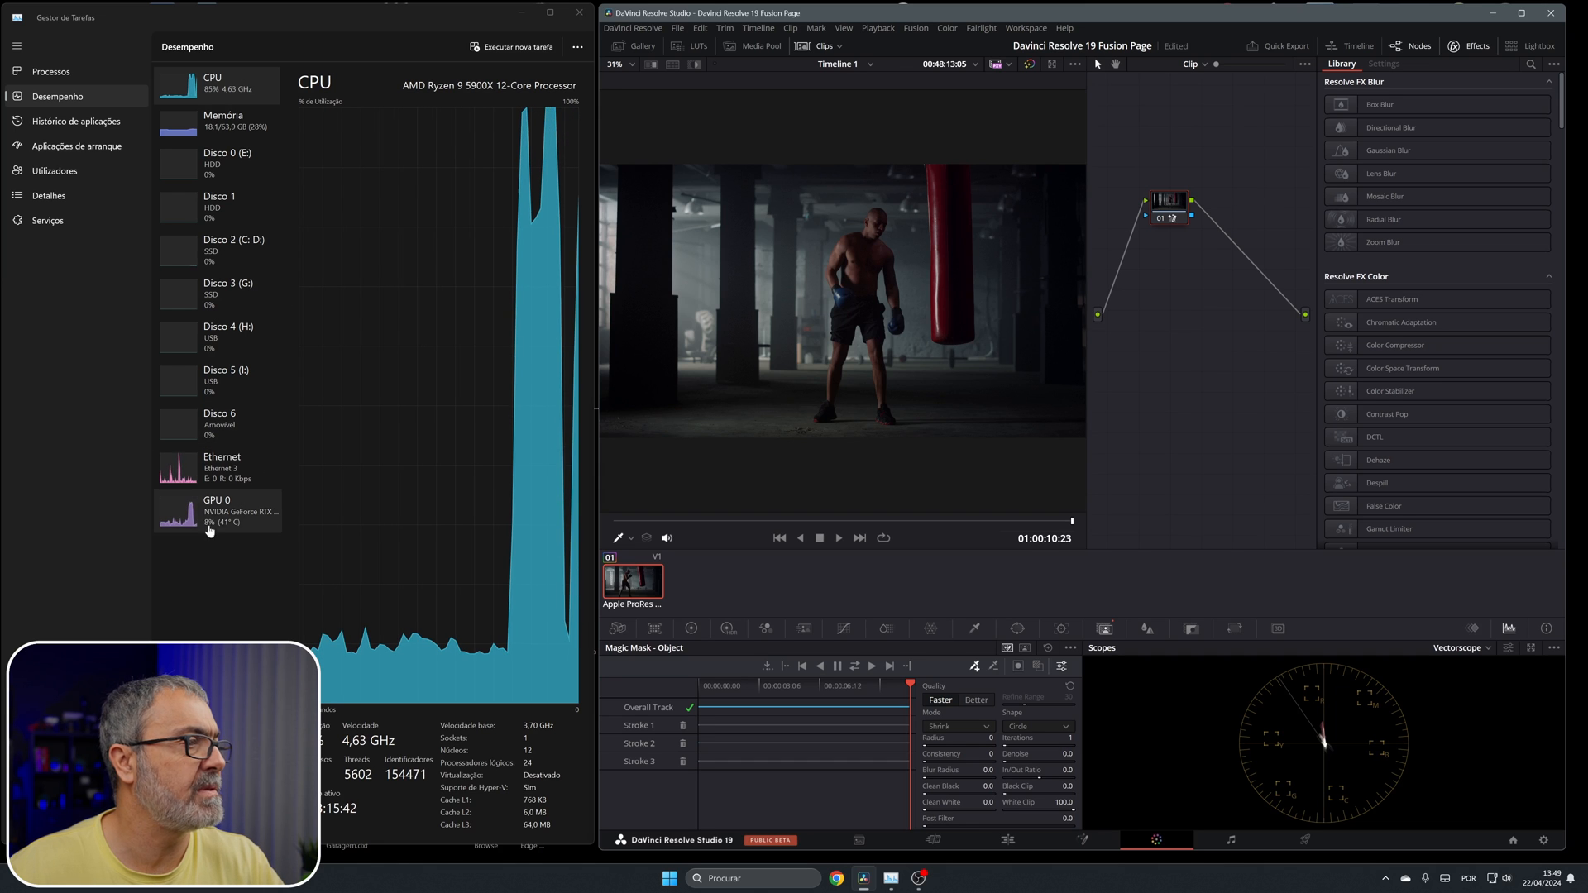
Step: Switch Task Manager to the GPU 0 graph while the boxer's Magic Mask tracks
left_click(216, 511)
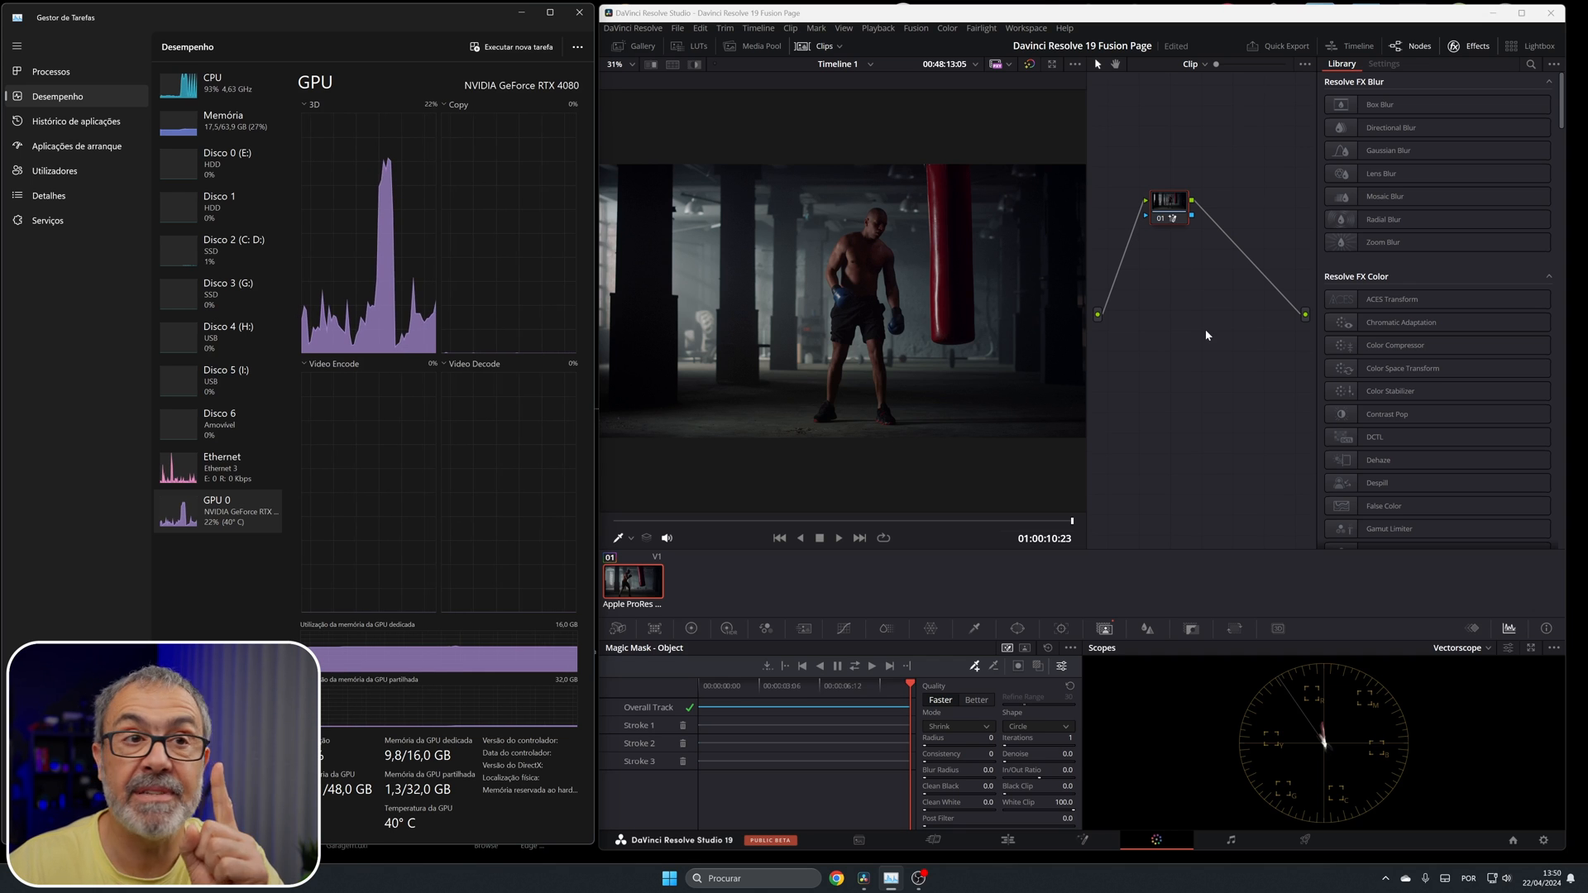
Step: Add an alpha output to the node graph, then move the Edit playhead into the boxer clip
right_click(1205, 334)
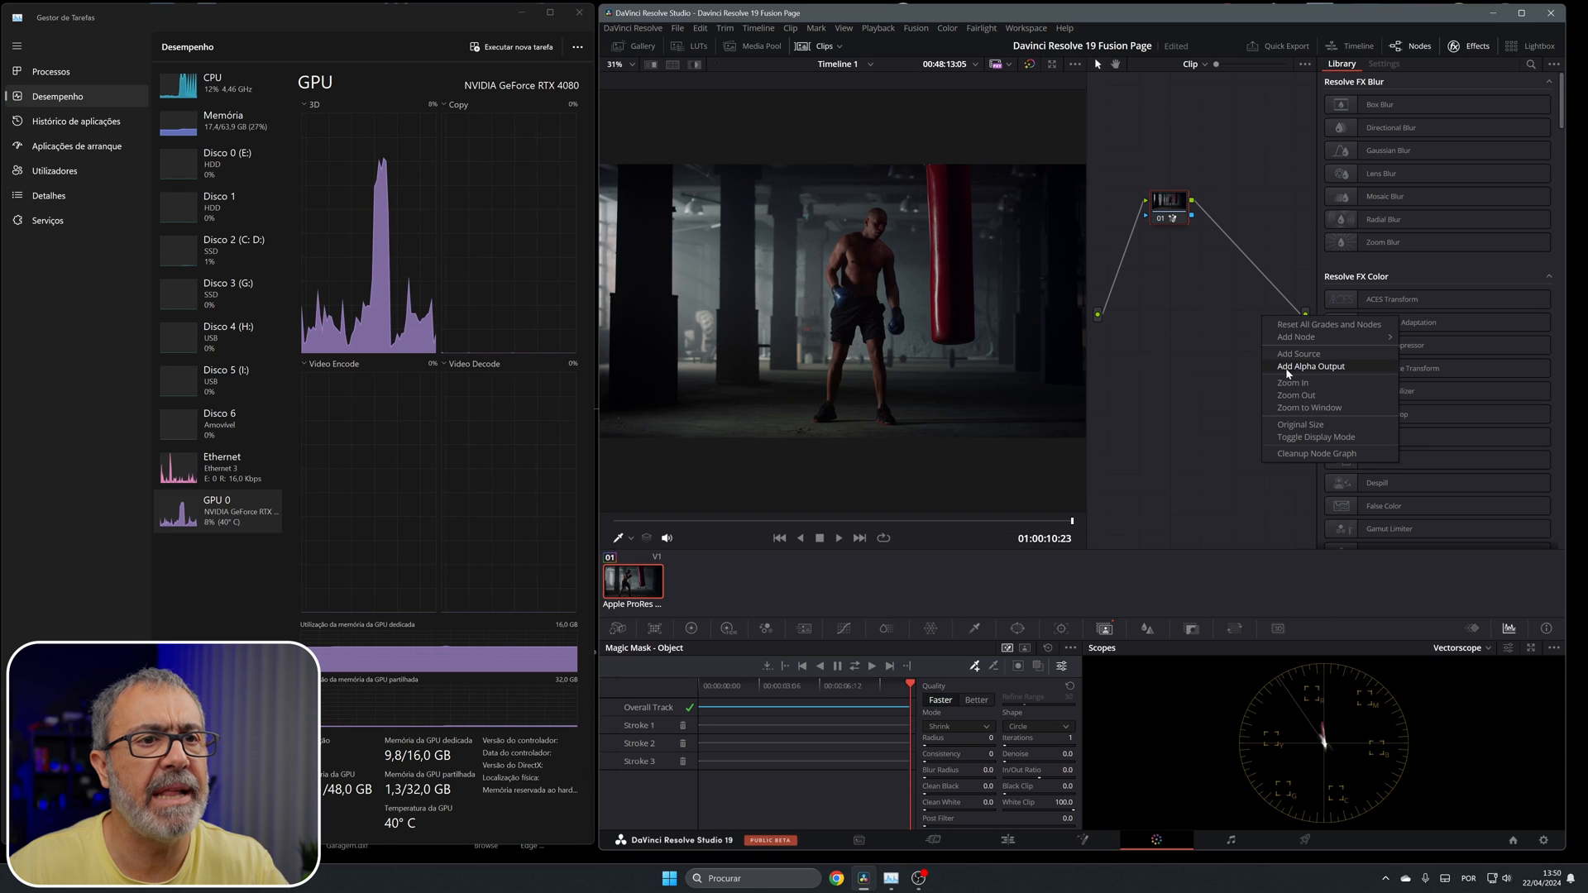
left_click(1310, 366)
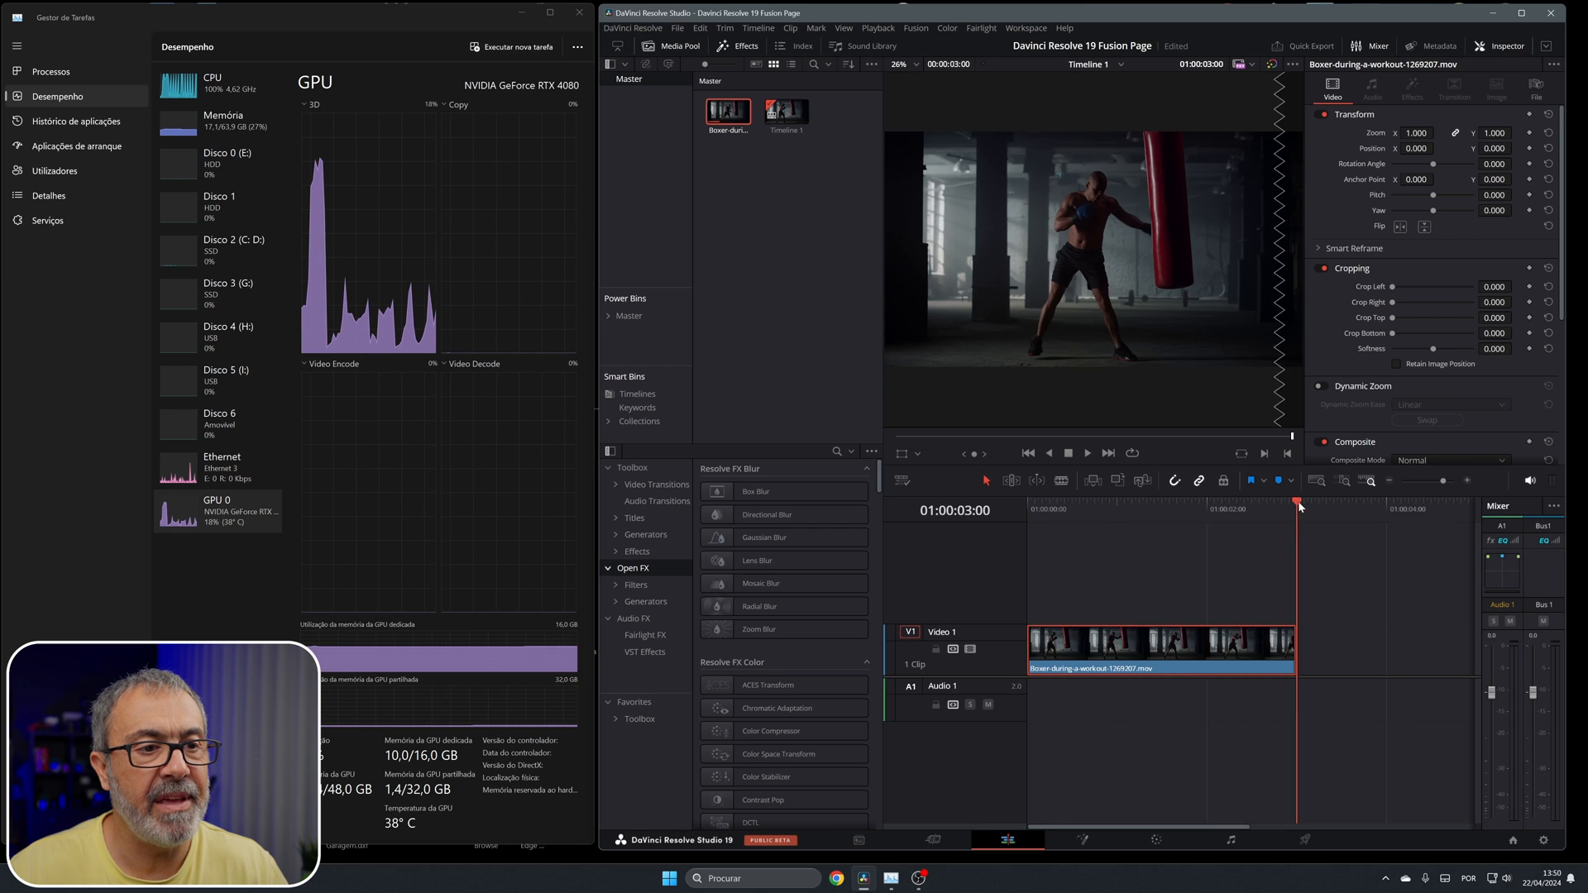
left_click(1155, 527)
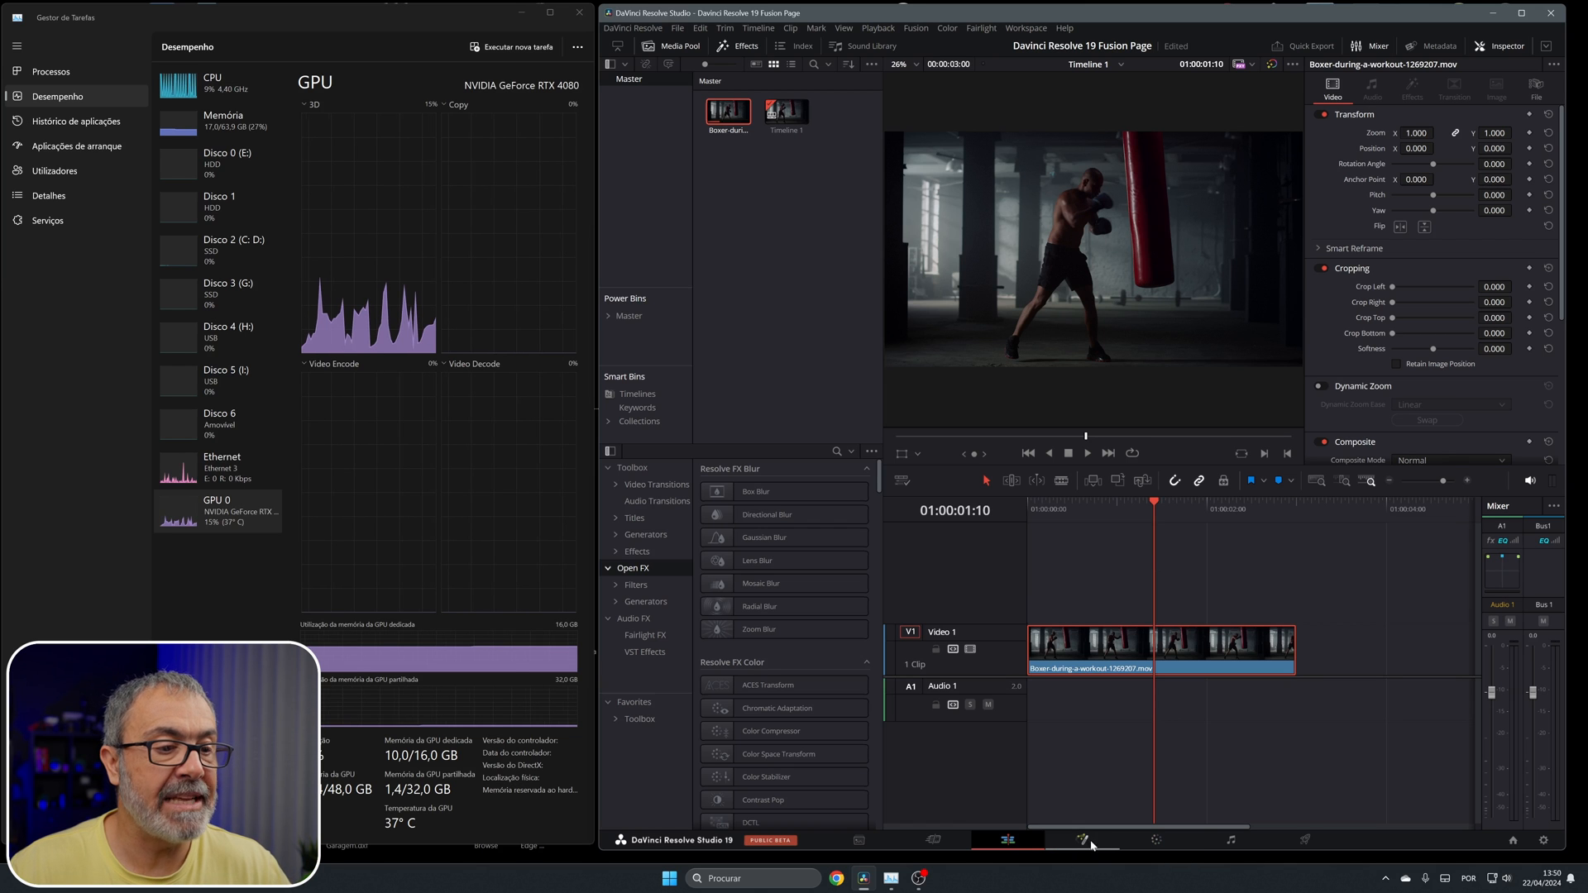
Step: Add a Magic Mask node in Fusion, stroke the boxer, and show CPU load in Task Manager
left_click(1082, 840)
type("Magic Mask")
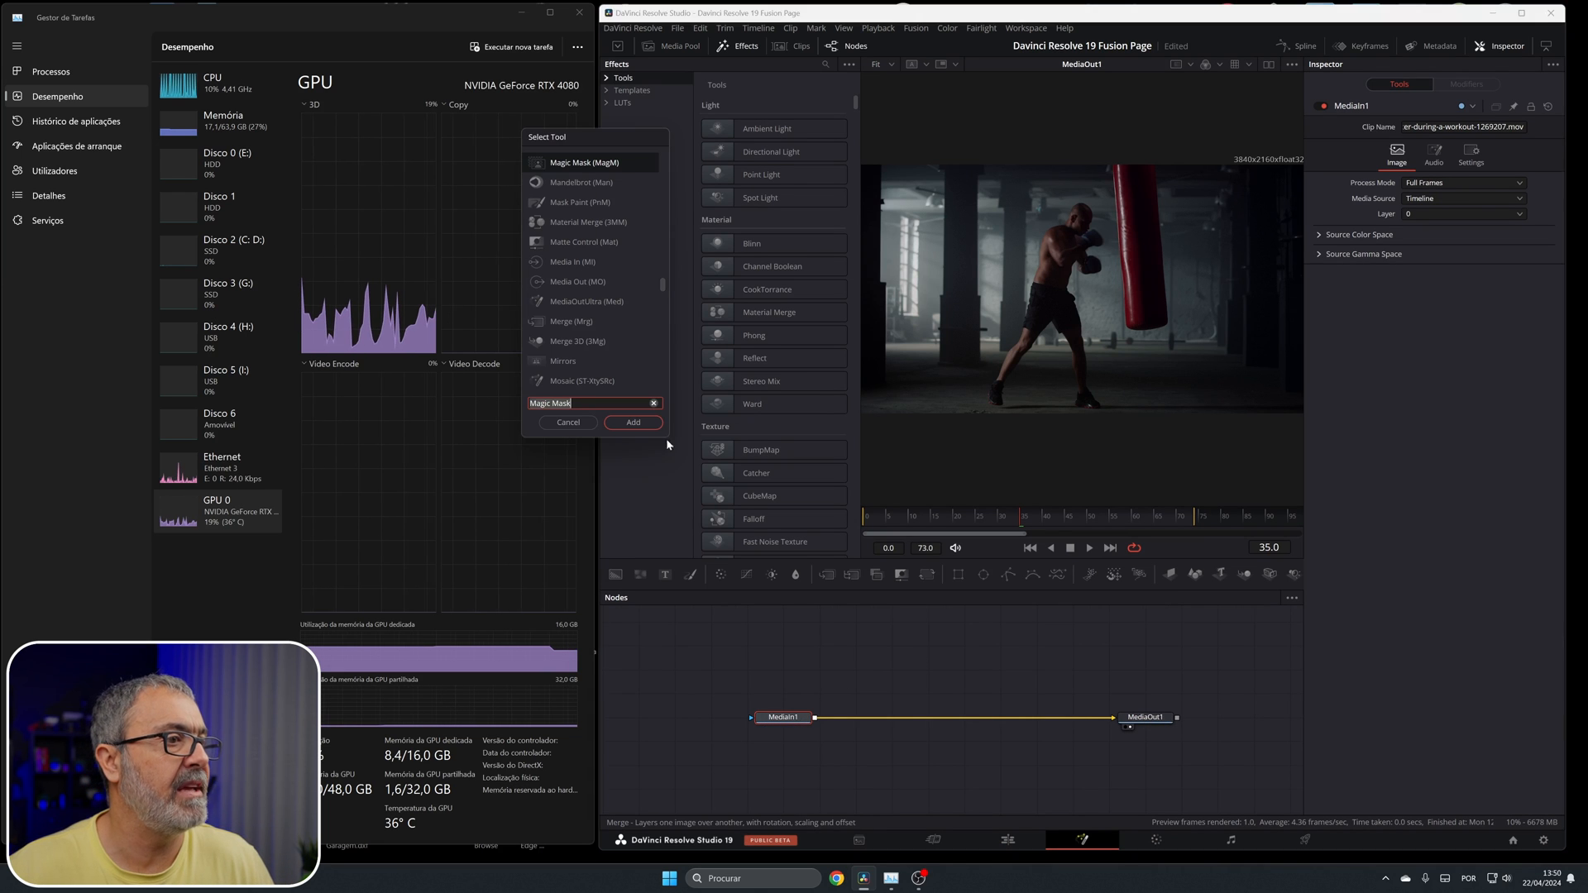
left_click(632, 423)
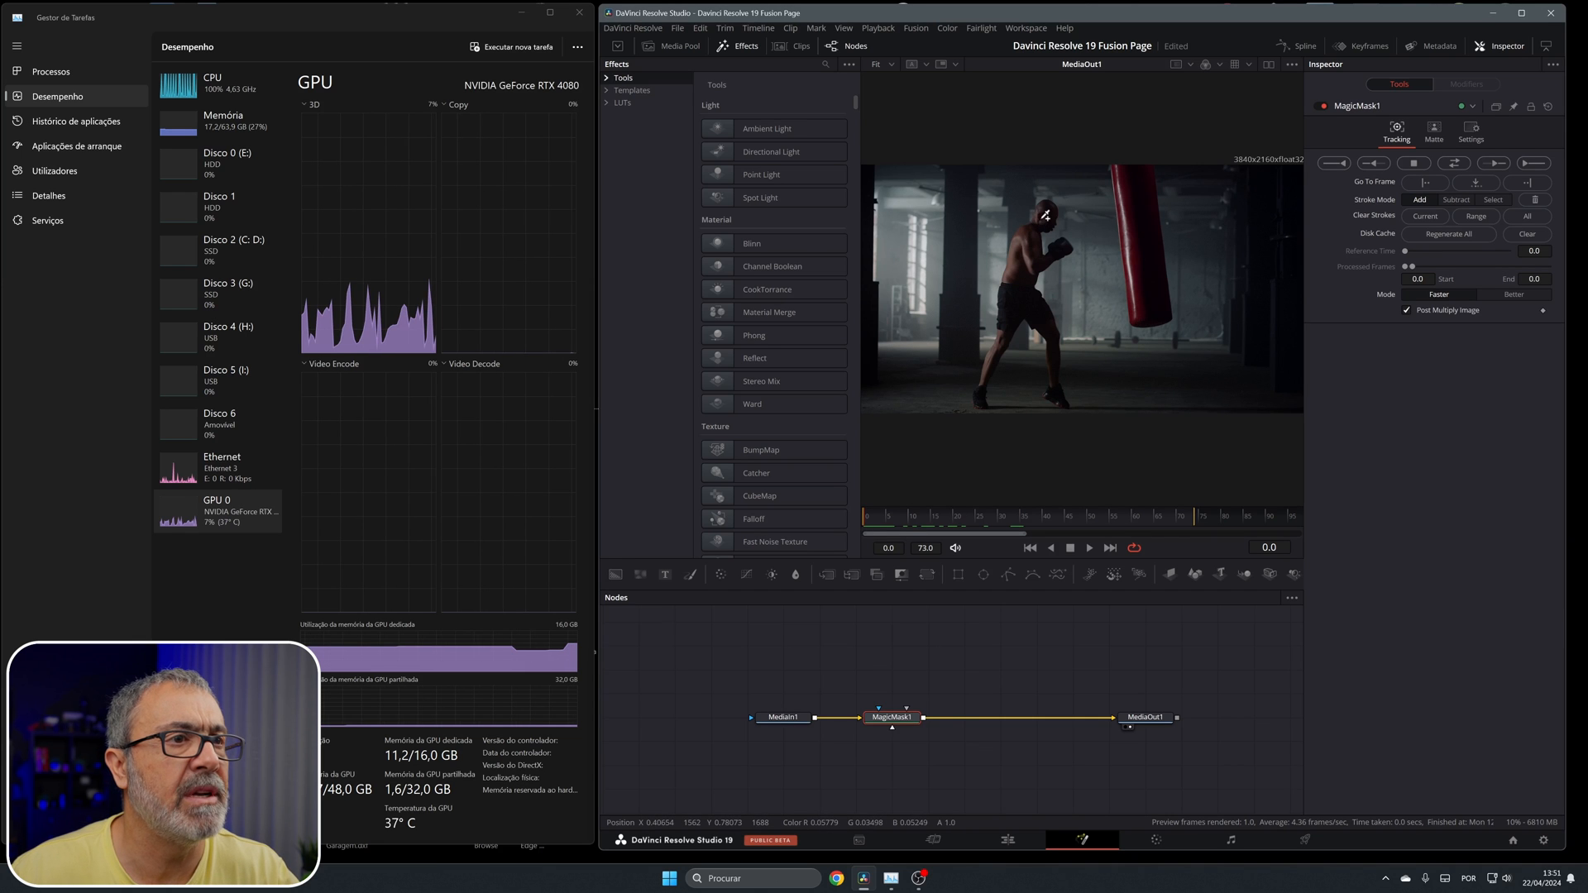
left_click_drag(1043, 213, 1000, 342)
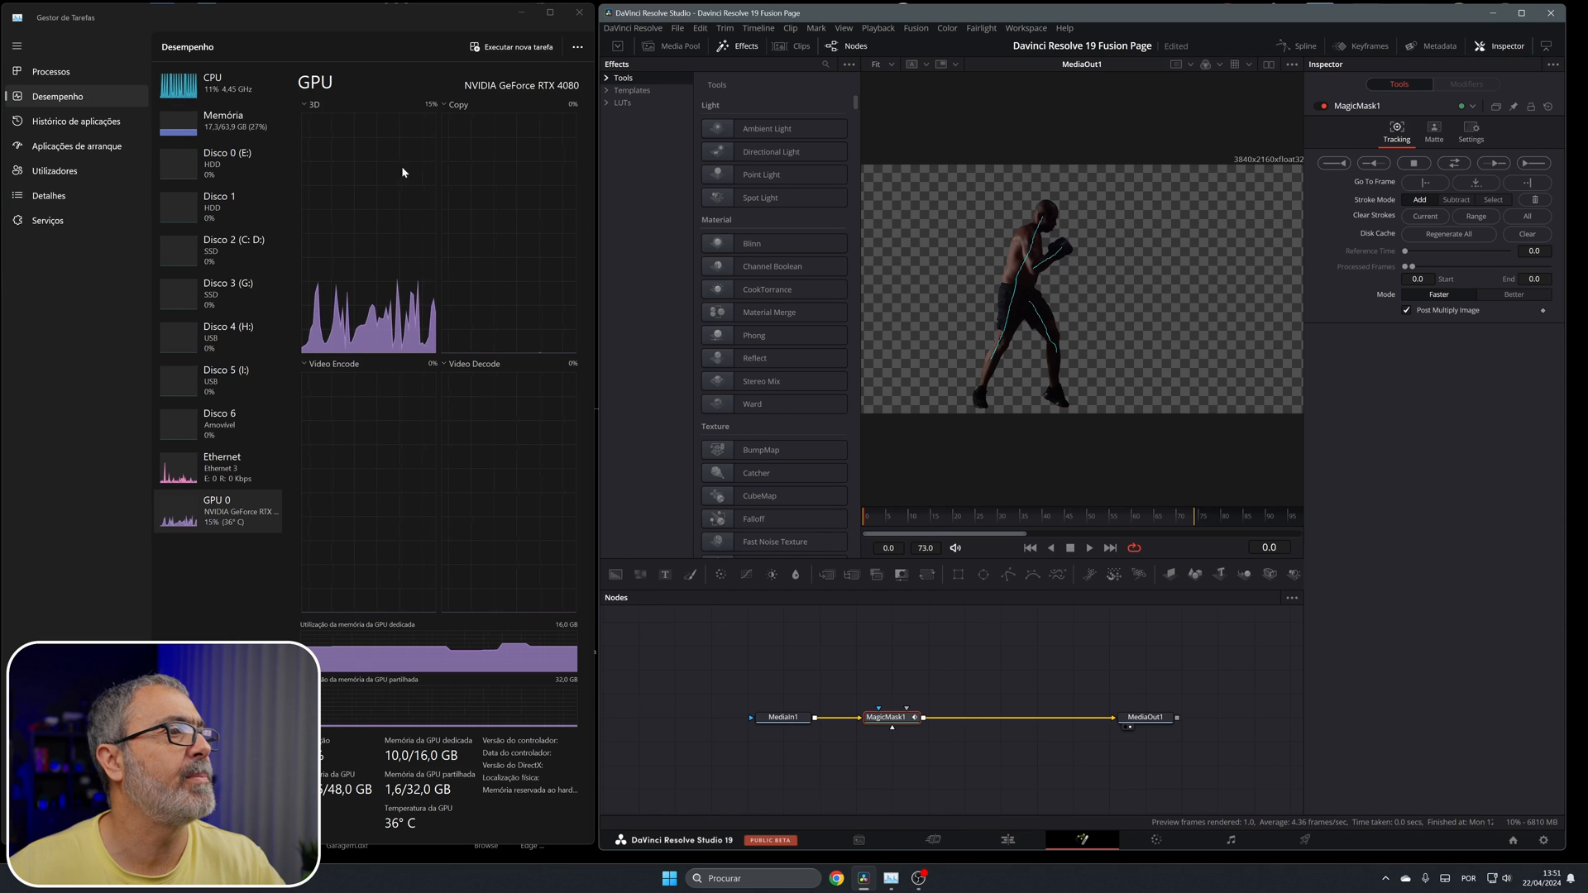
left_click(211, 83)
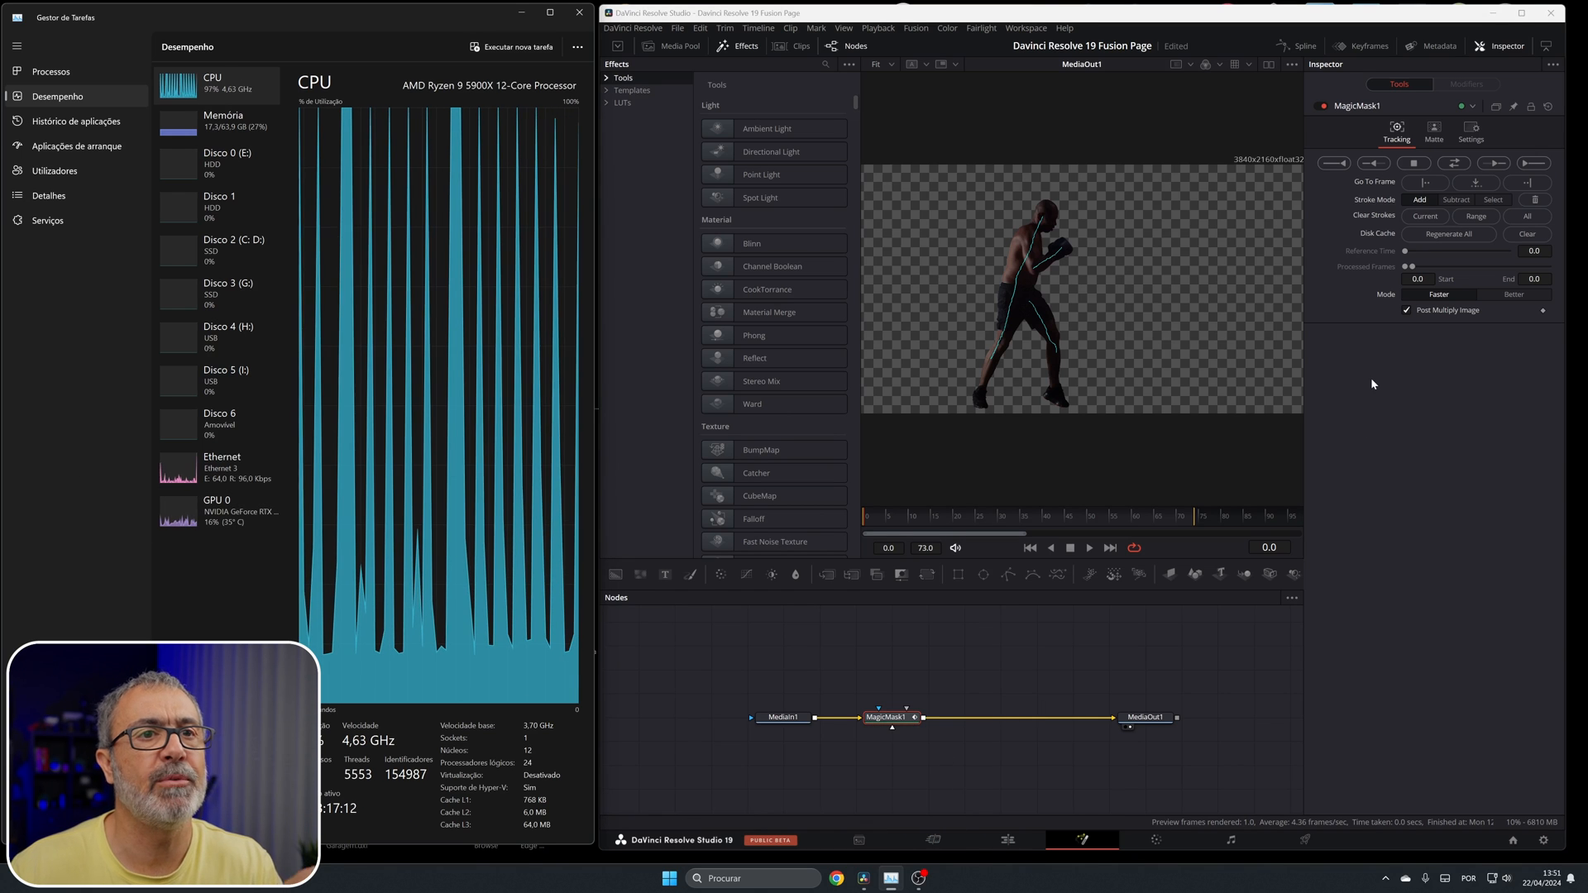
Step: Track MagicMask1 forward through frame 73, then switch Task Manager to GPU 0
left_click(1455, 163)
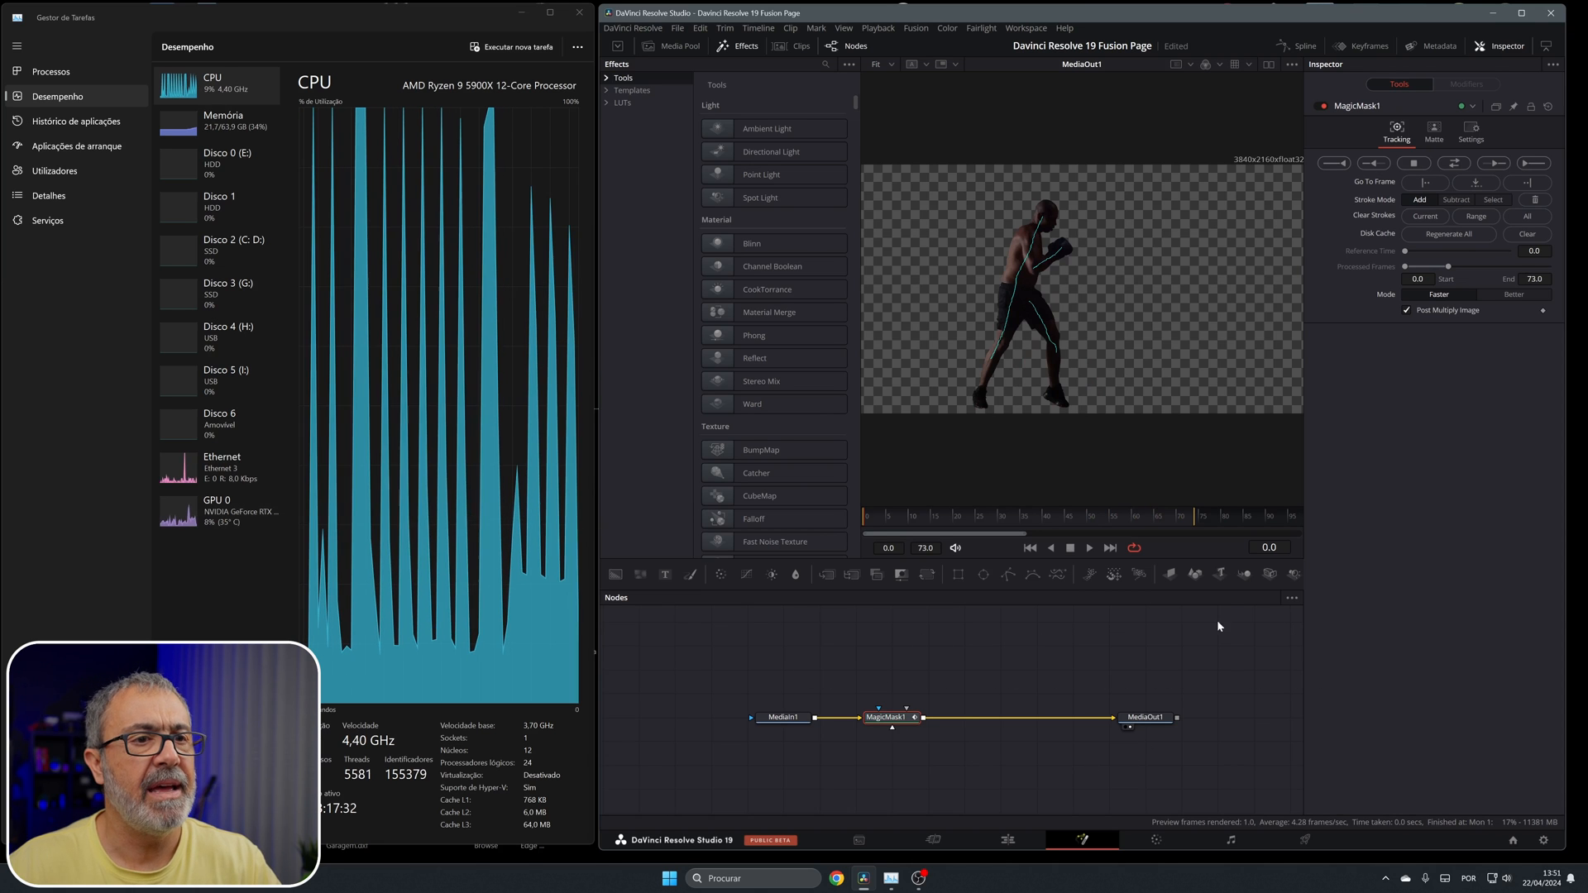
mouse_move(1228, 612)
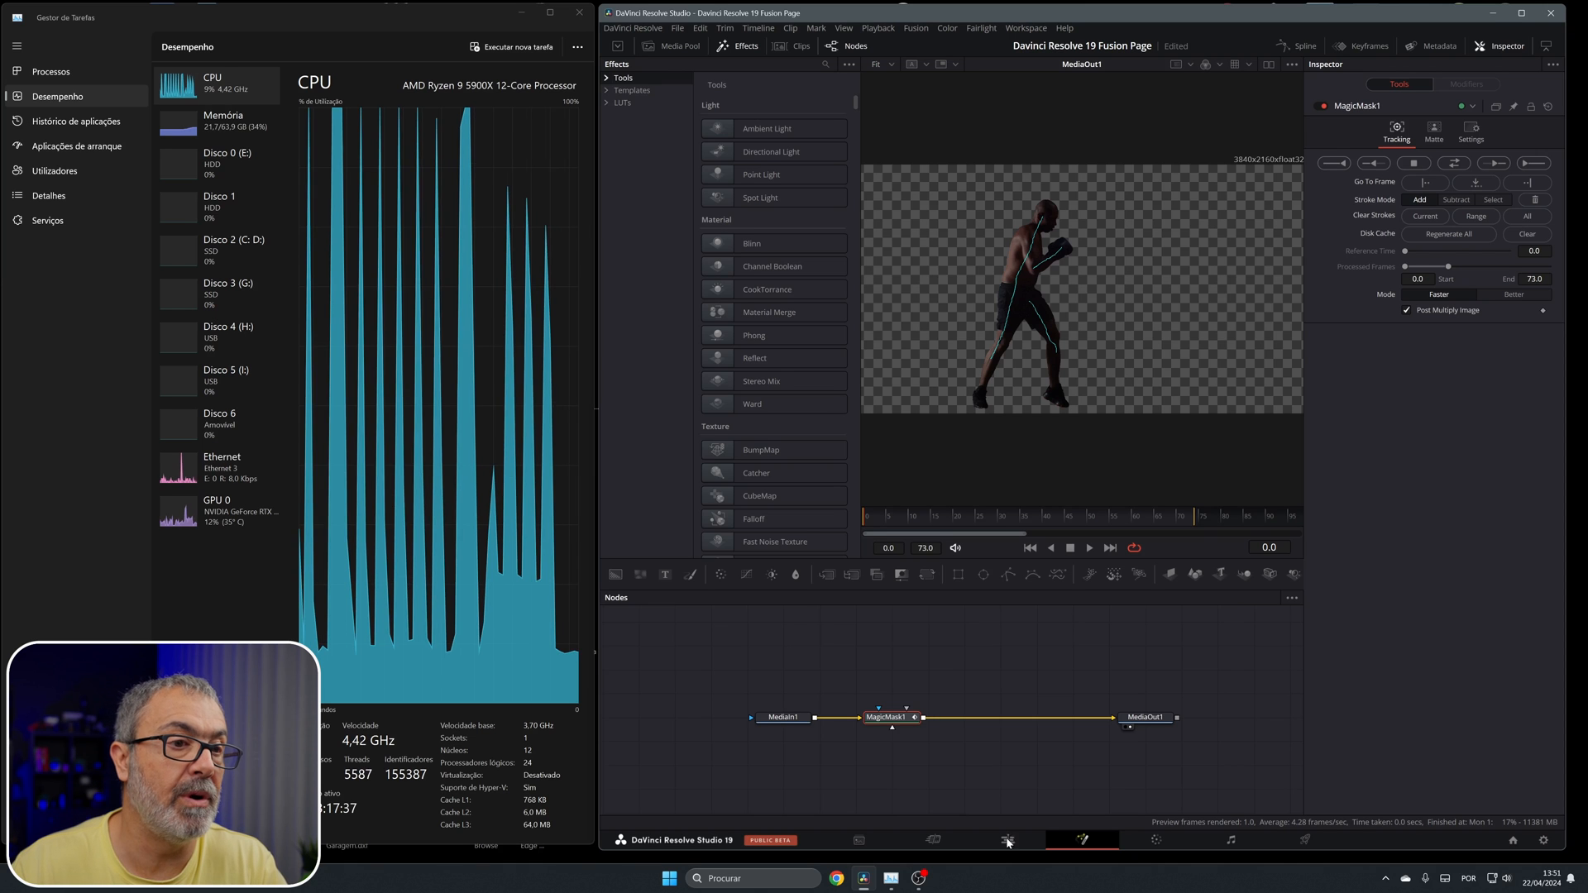
mouse_move(866, 540)
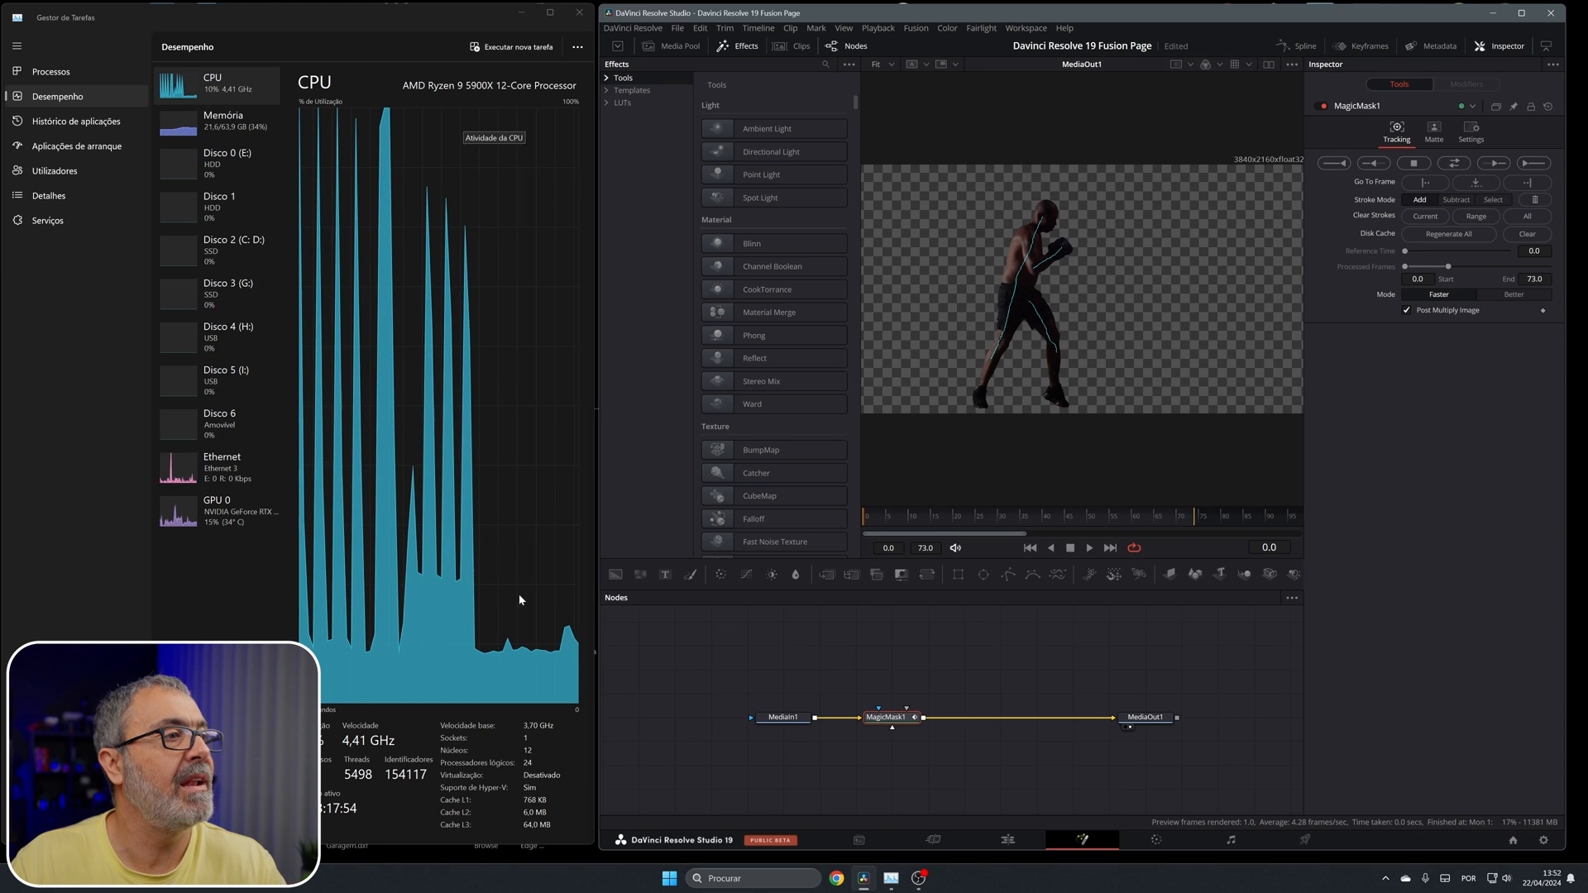
left_click(215, 510)
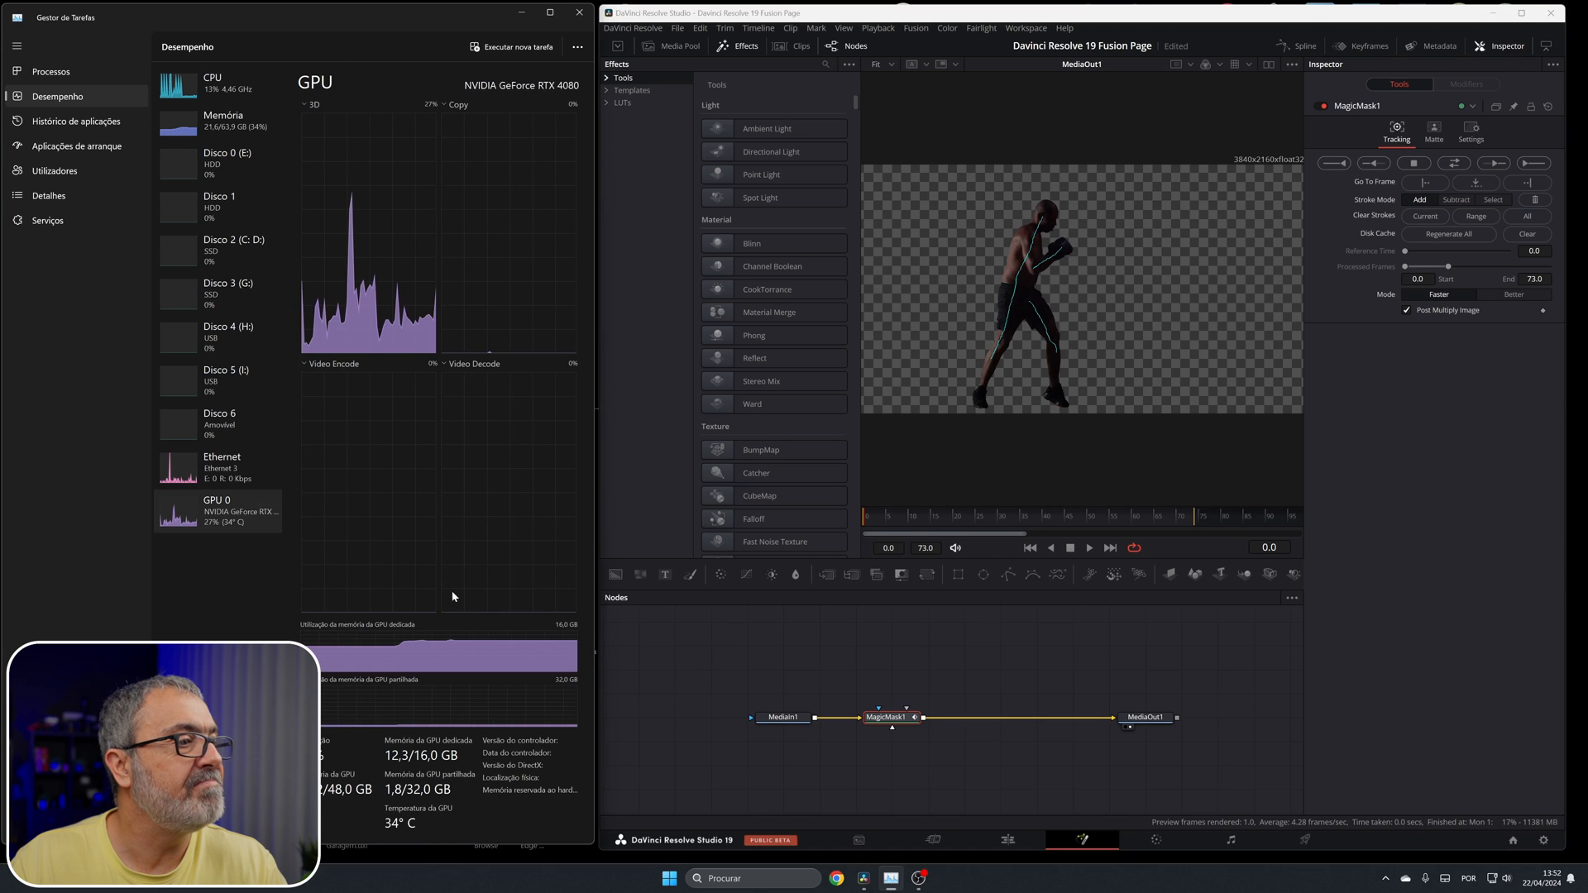